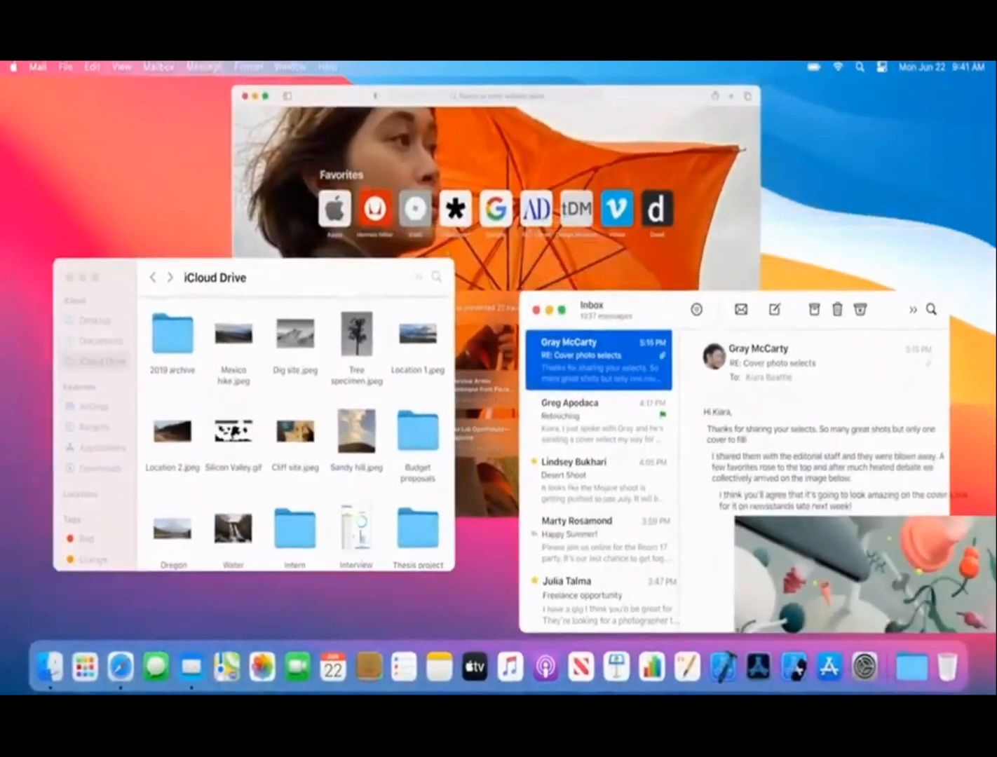
Open Control Center from the menu bar to show Wi-Fi, Bluetooth, AirDrop, display and sound controls.
left_click(880, 68)
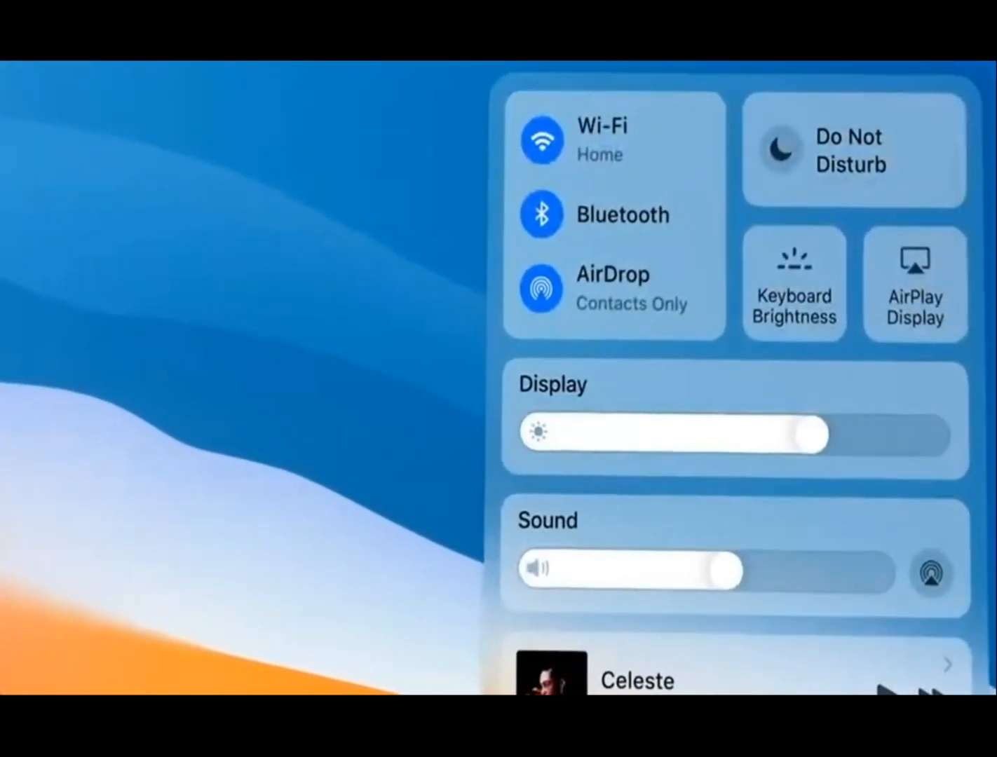